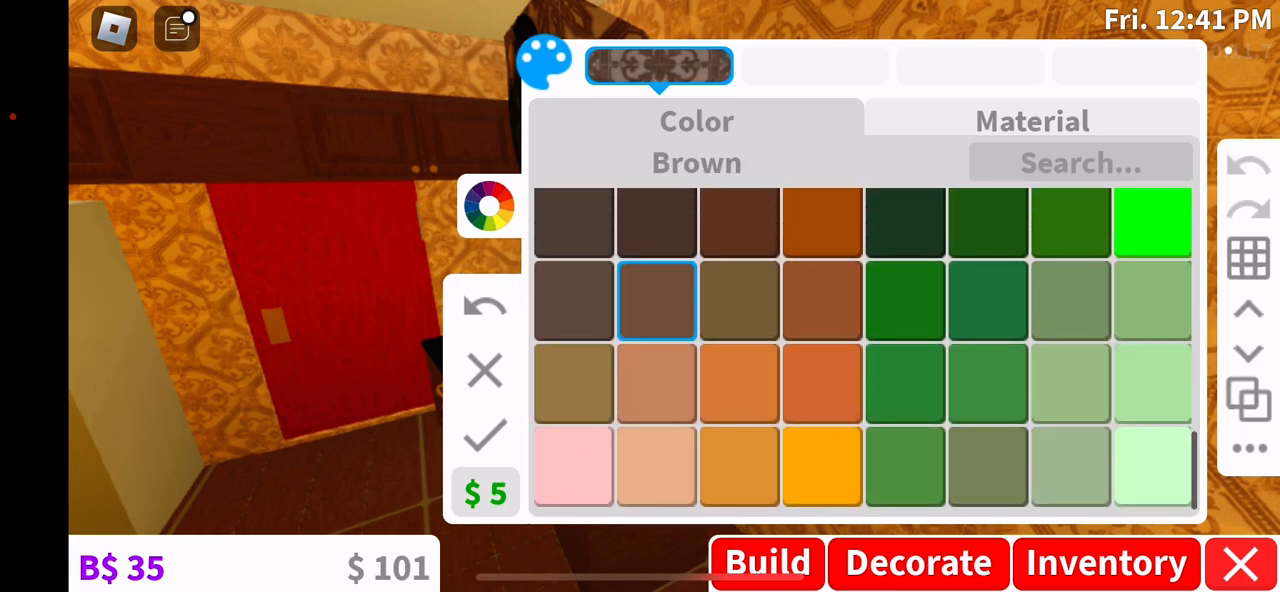
Confirm the brown patterned paint on the convex column and bring up the Build catalog
{"action": "left_click", "coordinate": [485, 435]}
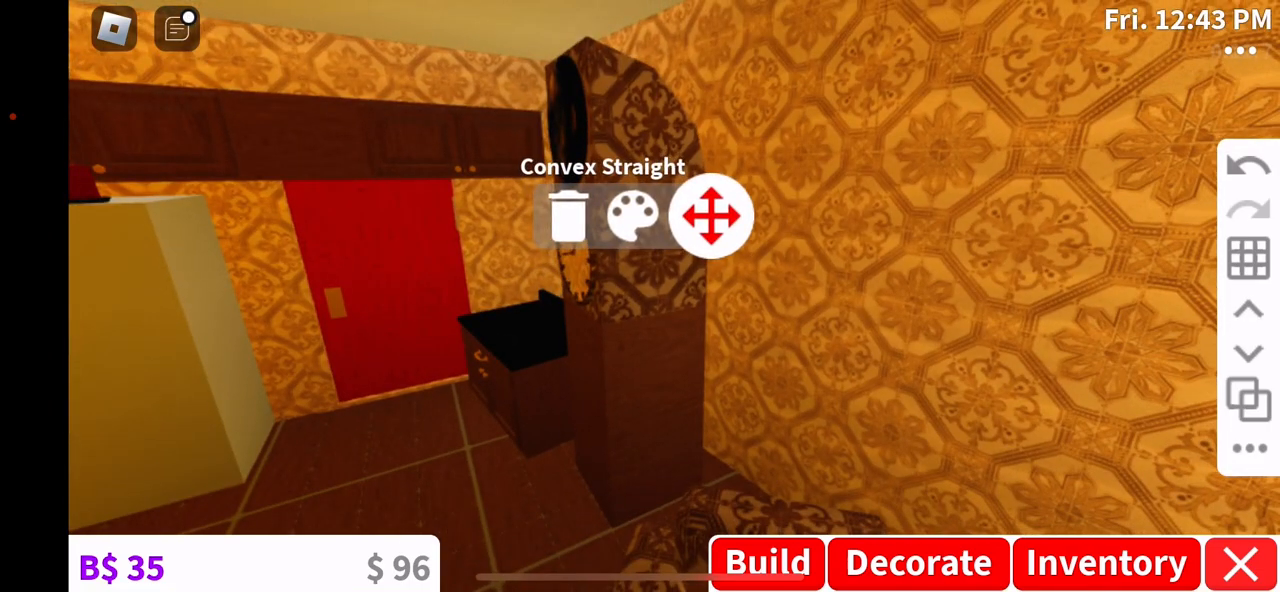
{"action": "left_click", "coordinate": [766, 562]}
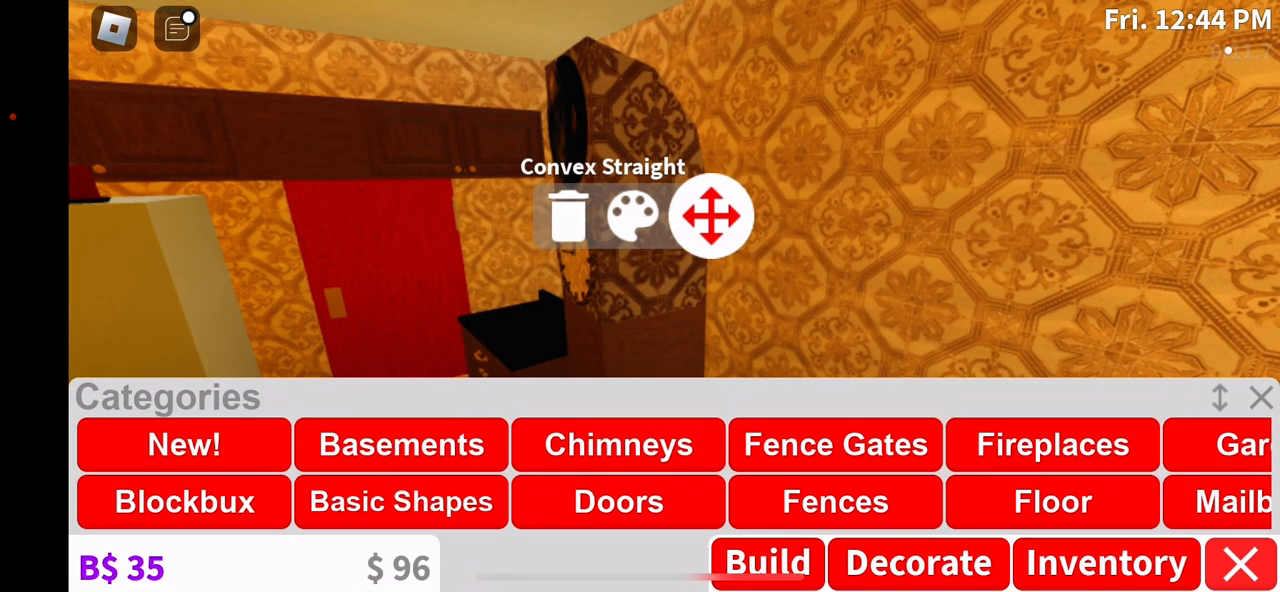
Pick a category of building parts in the Build catalog
{"action": "left_click", "coordinate": [400, 501]}
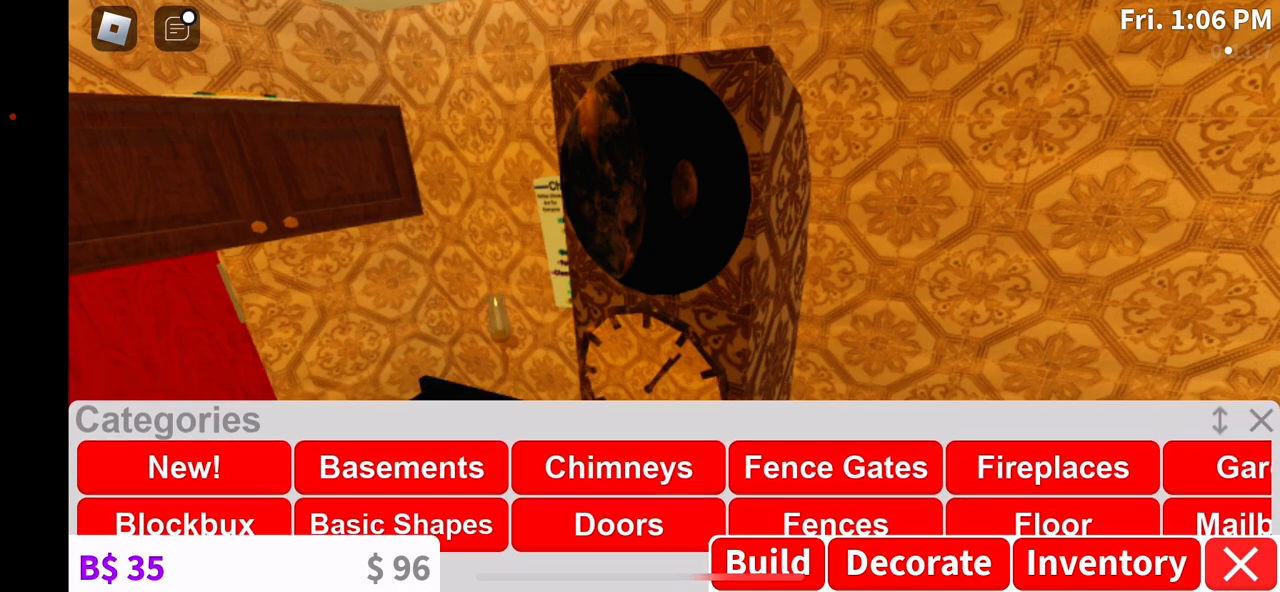
Paint the cube at the clock's base a medium brown and confirm
{"action": "left_click", "coordinate": [1261, 420]}
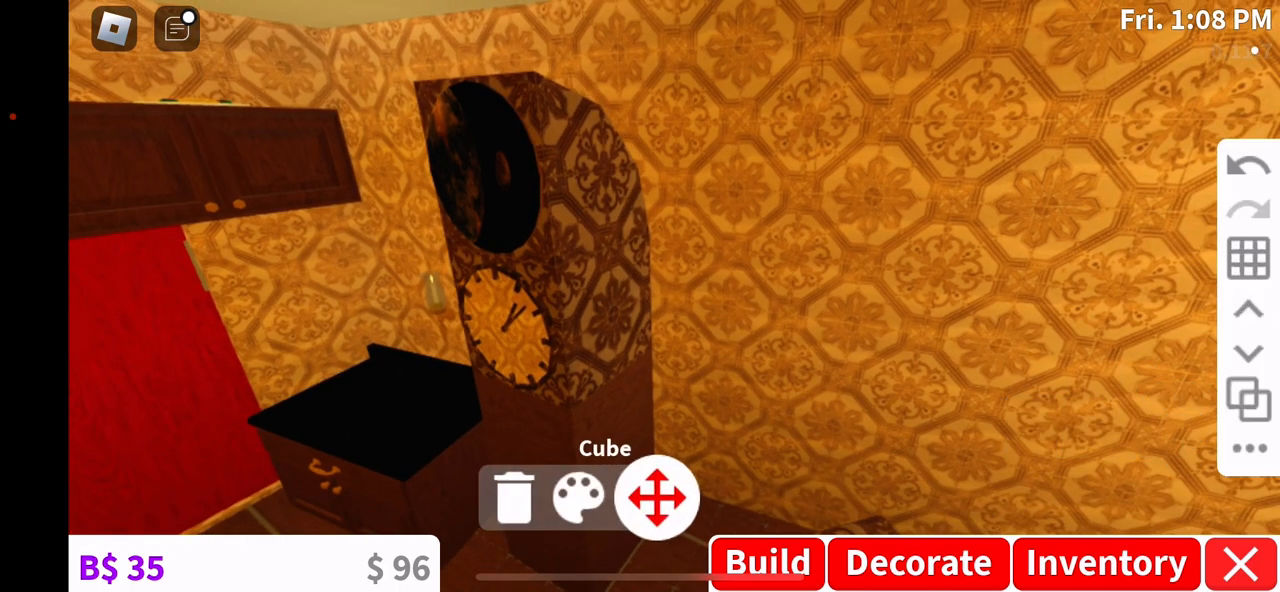
{"action": "left_click", "coordinate": [578, 497]}
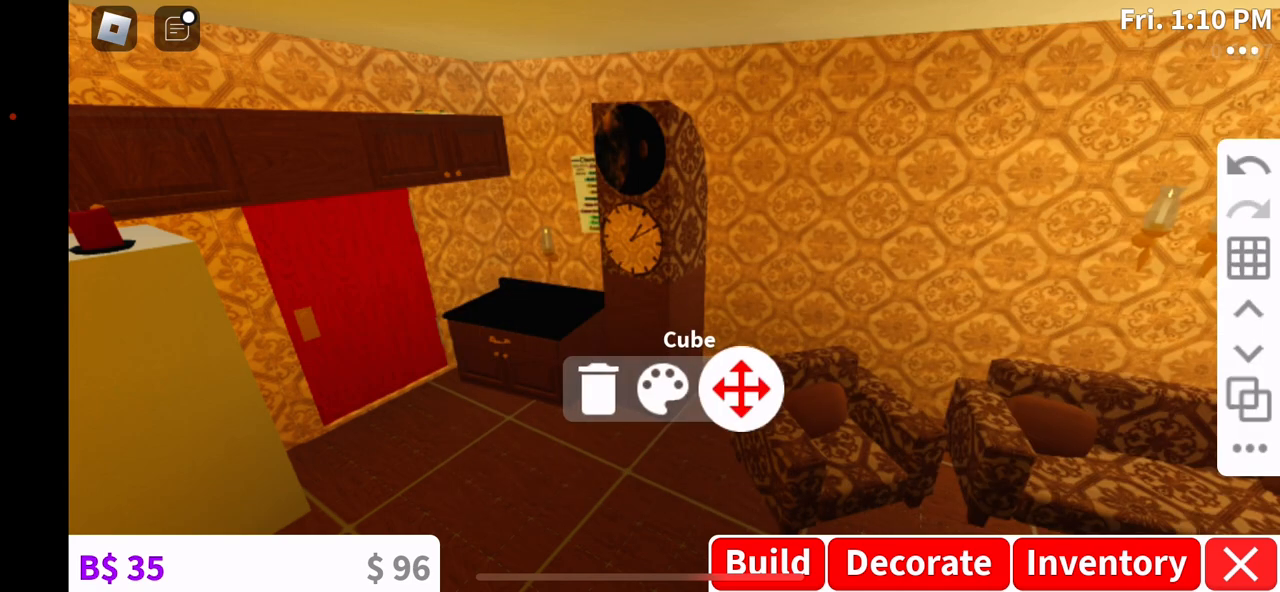
{"action": "left_click", "coordinate": [662, 388]}
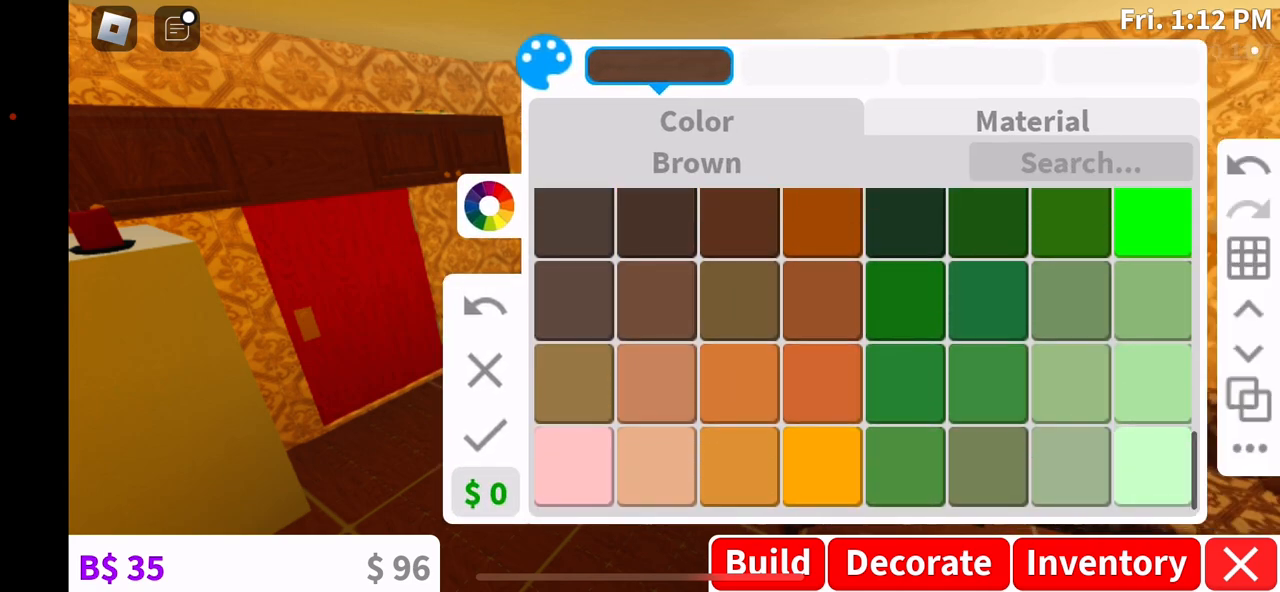
{"action": "left_click", "coordinate": [655, 301]}
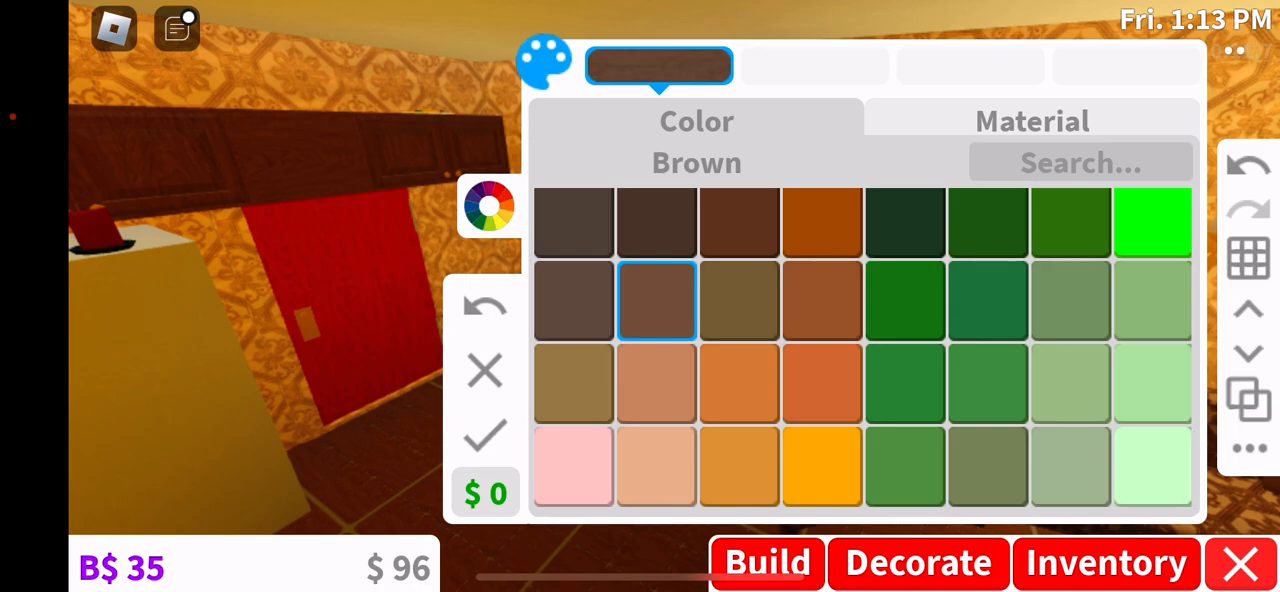
{"action": "left_click", "coordinate": [1031, 121]}
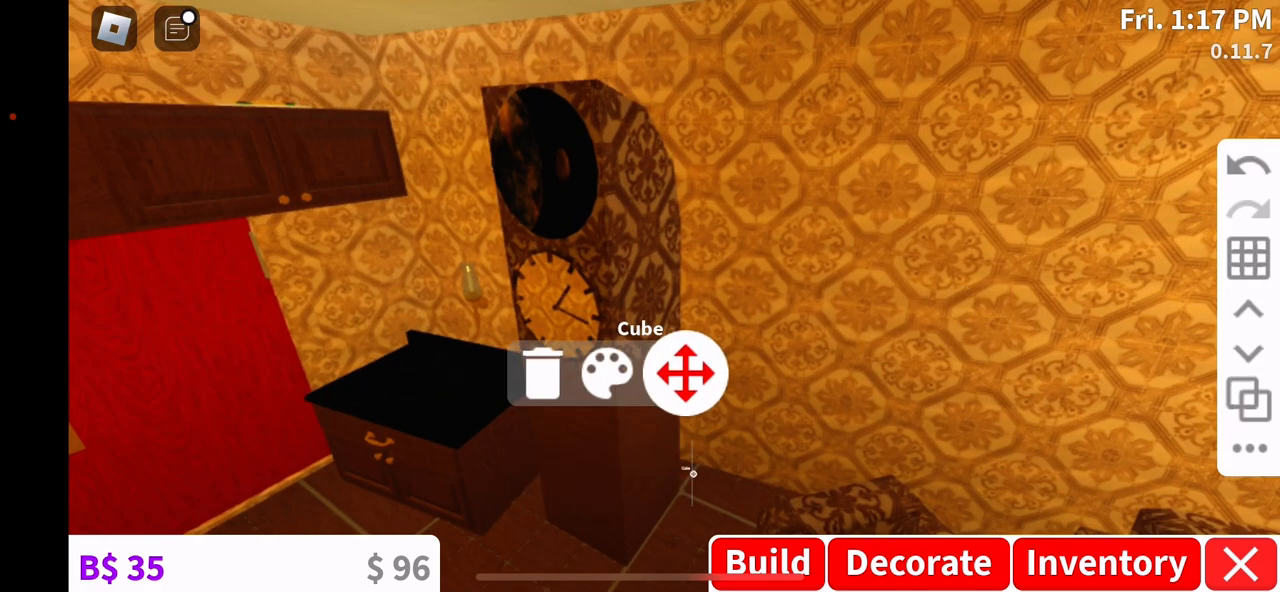
Open another piece's paint options and scroll through the Material tab's Detailed Tiles
{"action": "left_click", "coordinate": [607, 372]}
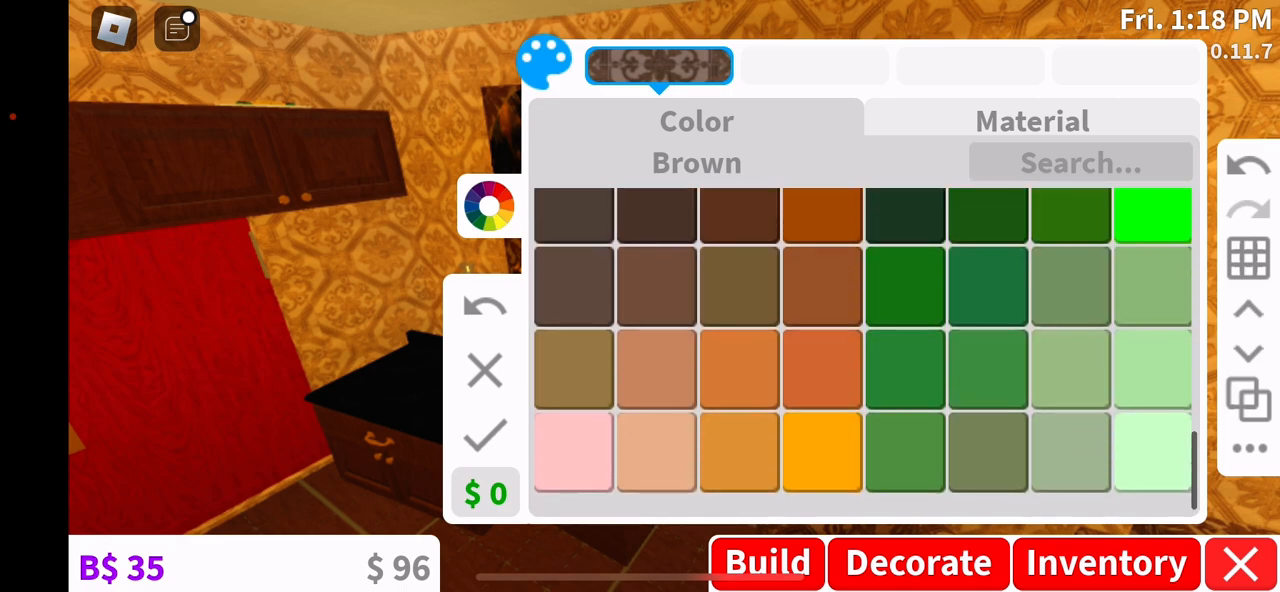
{"action": "left_click", "coordinate": [1031, 120]}
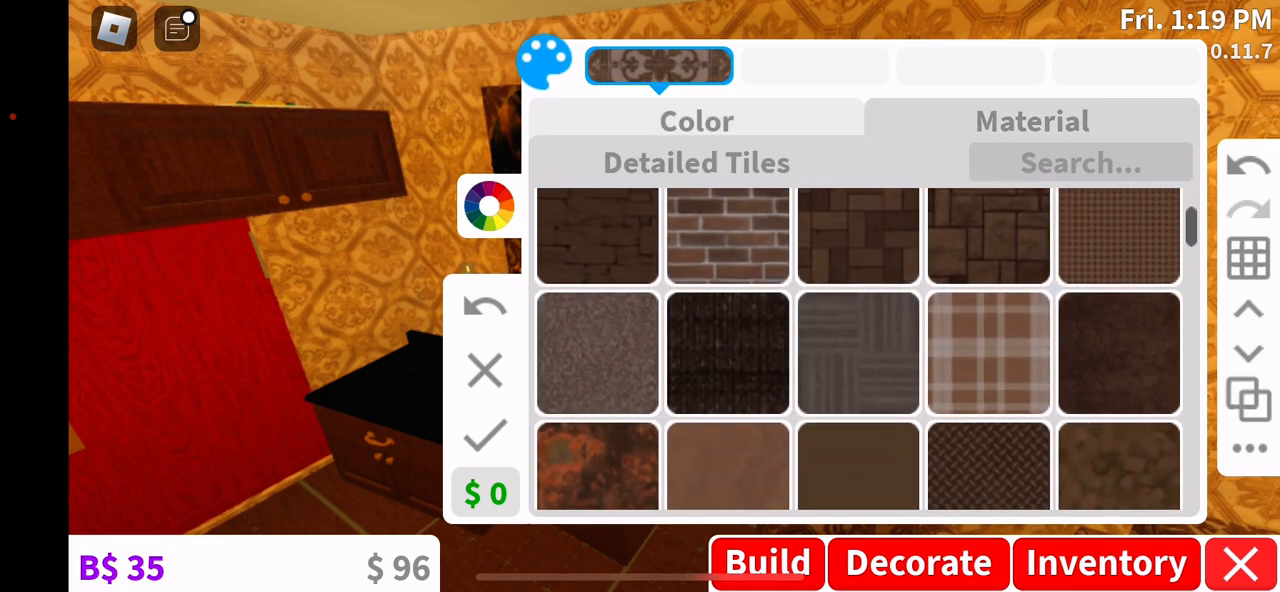
{"action": "scroll", "scroll_direction": "down", "scroll_amount": 3}
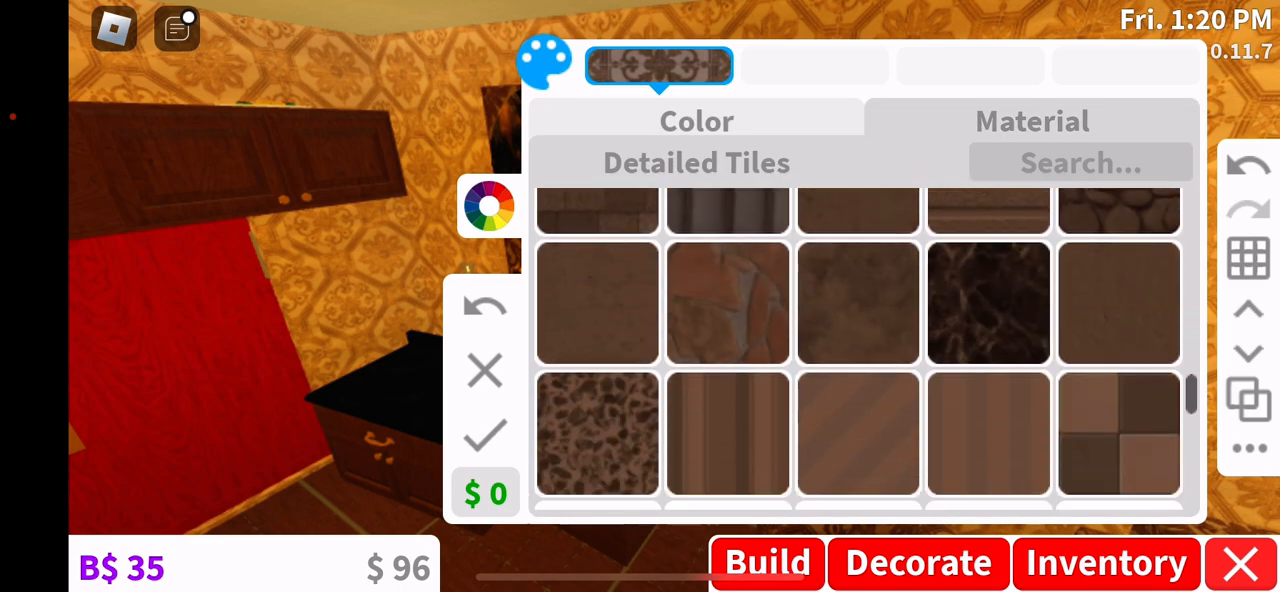
{"action": "scroll", "scroll_direction": "down", "scroll_amount": 3}
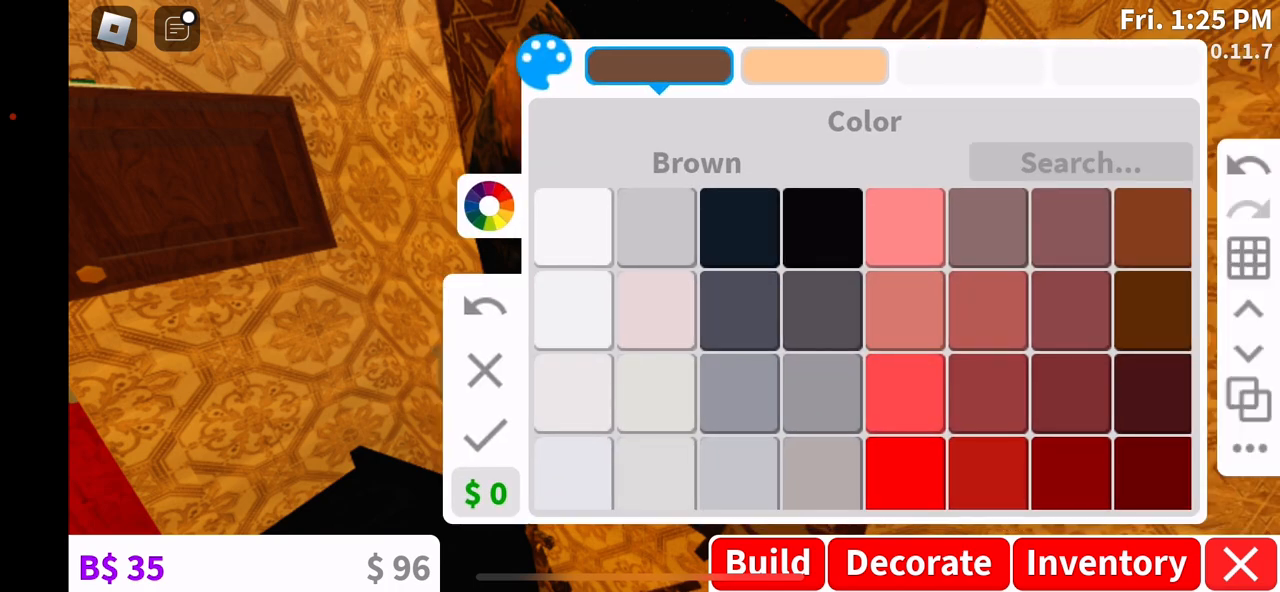
Close the paint palette to return to build mode
{"action": "left_click", "coordinate": [814, 66]}
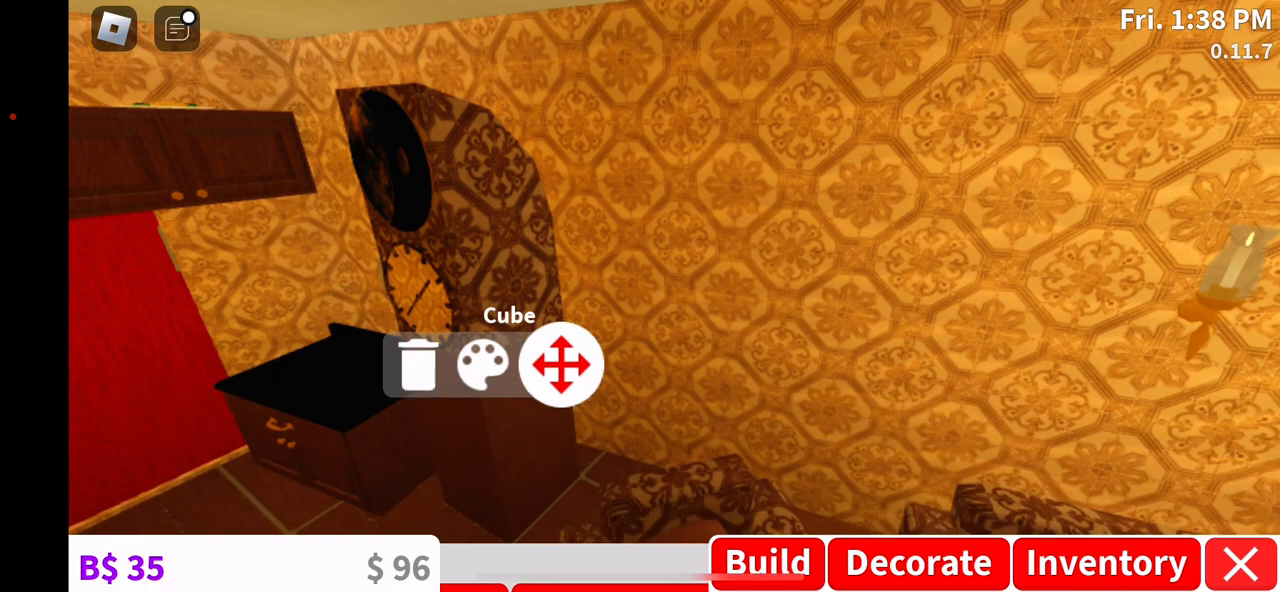
{"action": "left_click", "coordinate": [767, 562]}
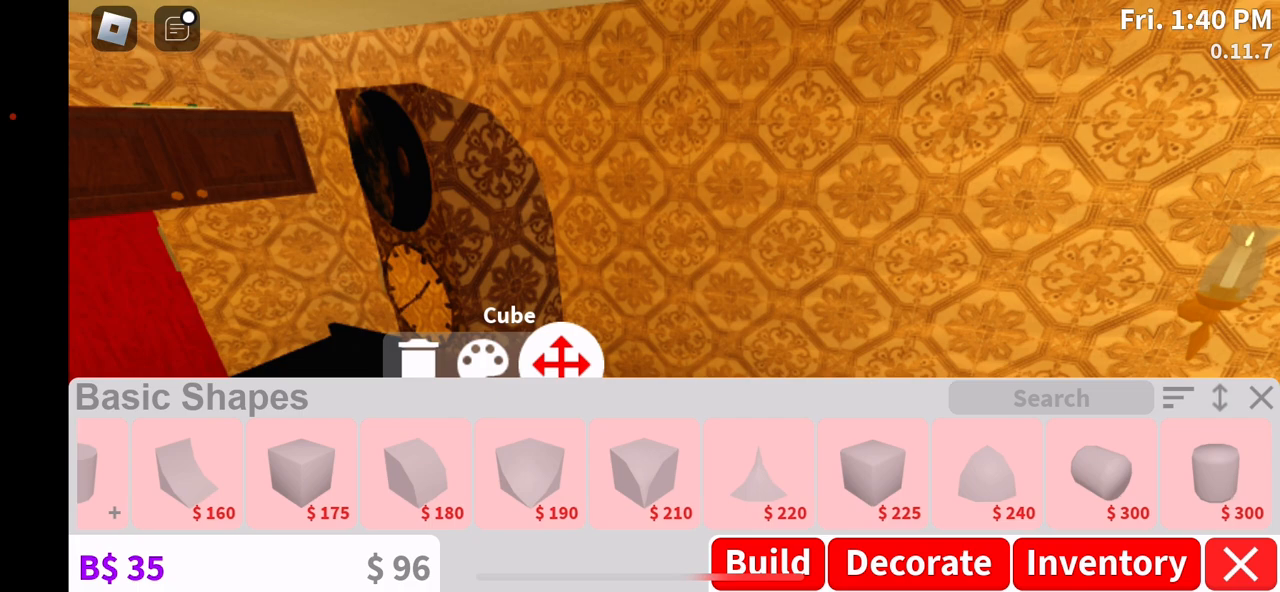
{"action": "left_click", "coordinate": [1178, 397]}
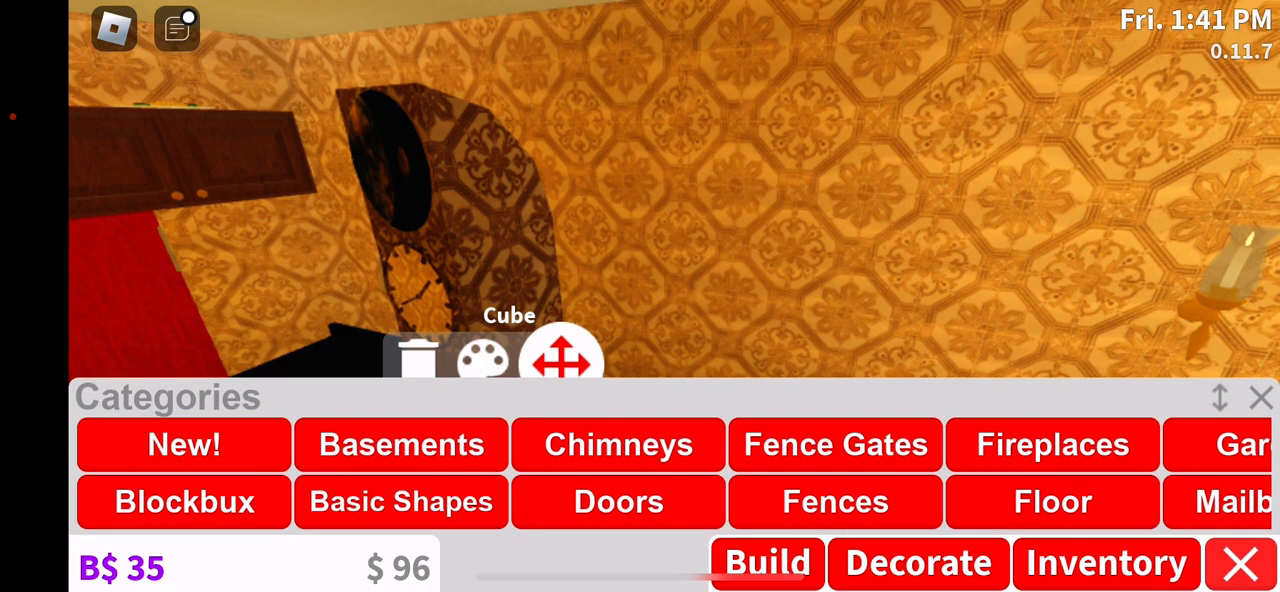
{"action": "left_click", "coordinate": [1259, 397]}
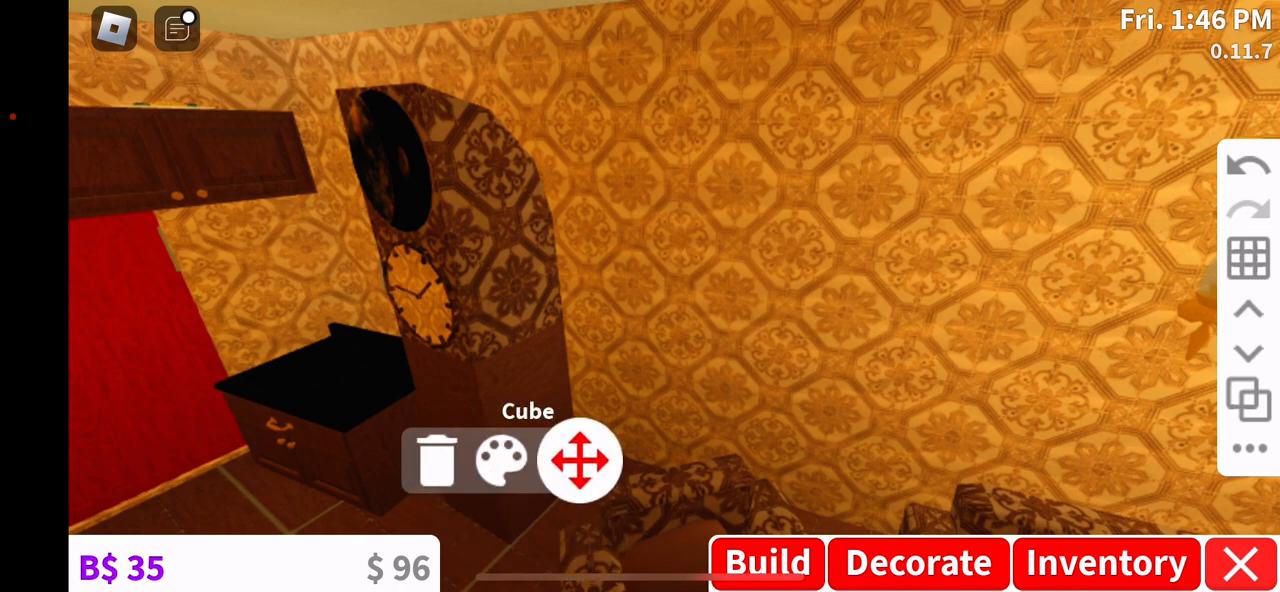
Tap the color wheel button to bring up the B$600 access prompt
{"action": "left_click", "coordinate": [500, 460]}
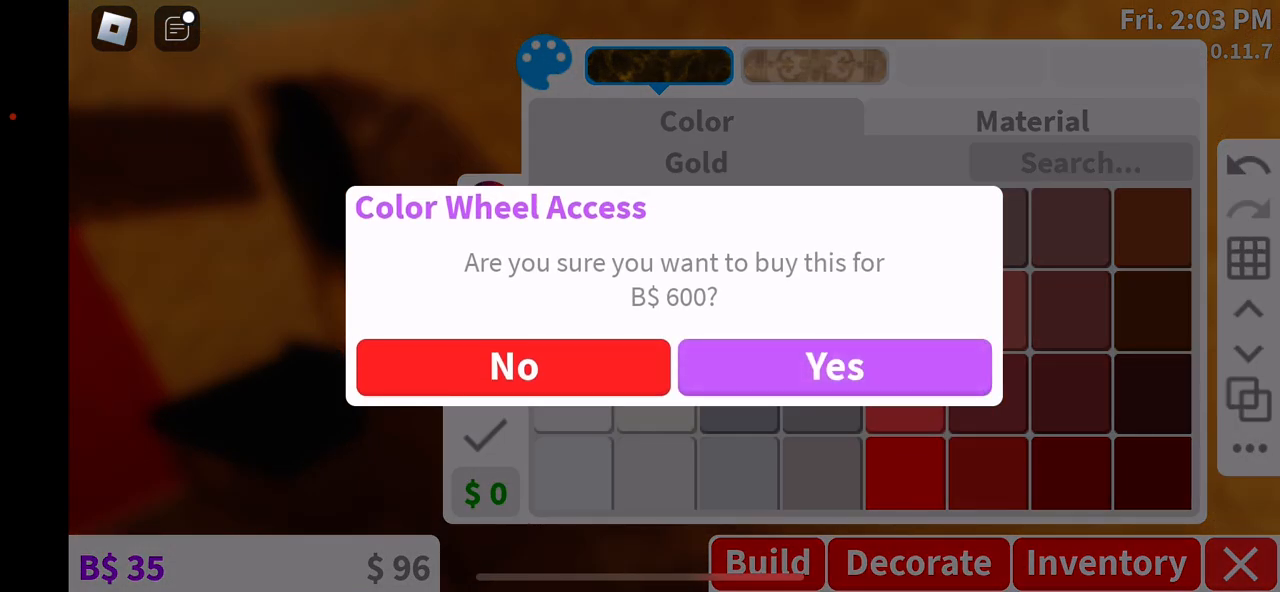
Decline the B$600 Color Wheel Access purchase
{"action": "left_click", "coordinate": [834, 366]}
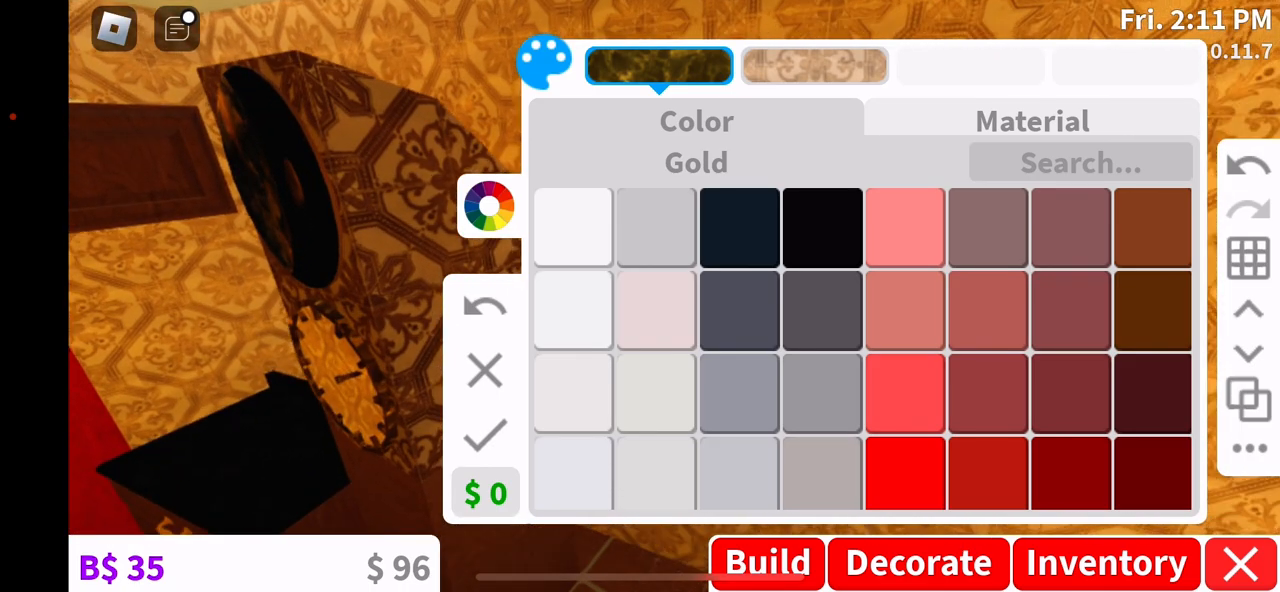
Preview Pastel brown and Bright yellow on the clock face, then return to materials
{"action": "left_click", "coordinate": [1031, 121]}
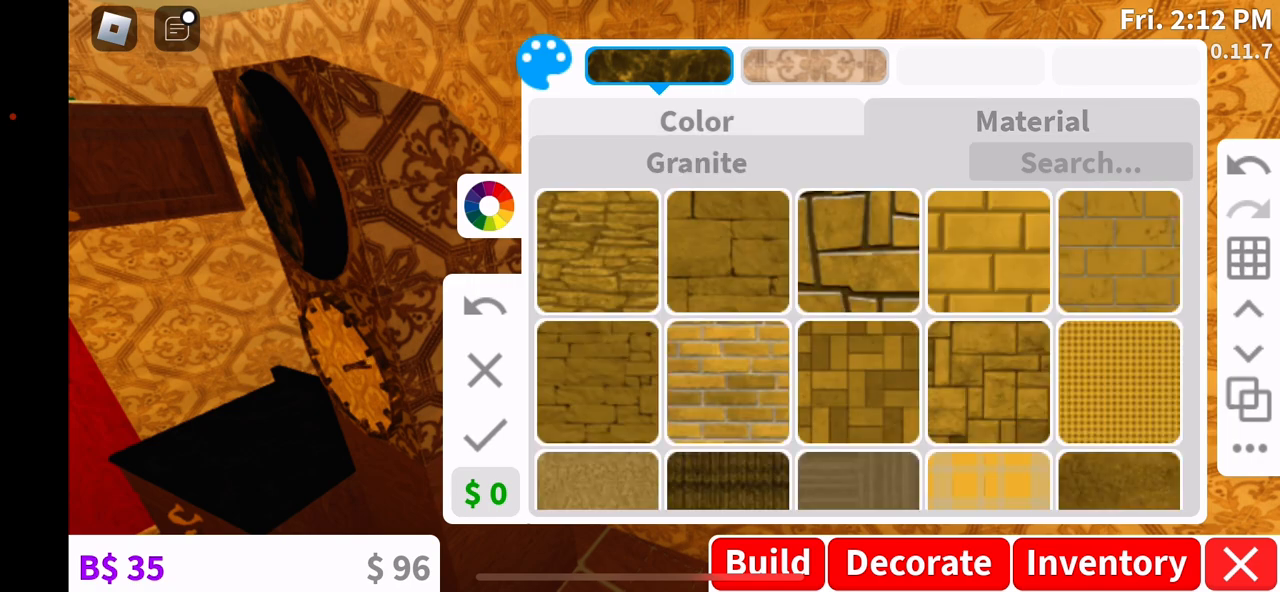
{"action": "scroll", "scroll_direction": "down", "scroll_amount": 3}
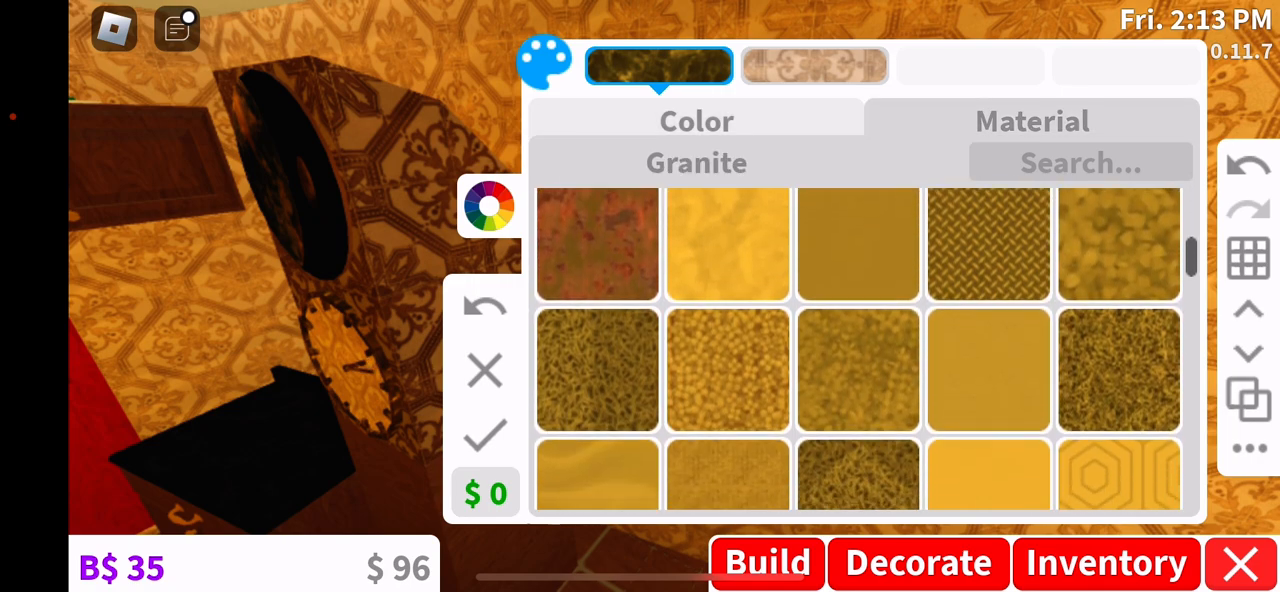
{"action": "left_click", "coordinate": [696, 120]}
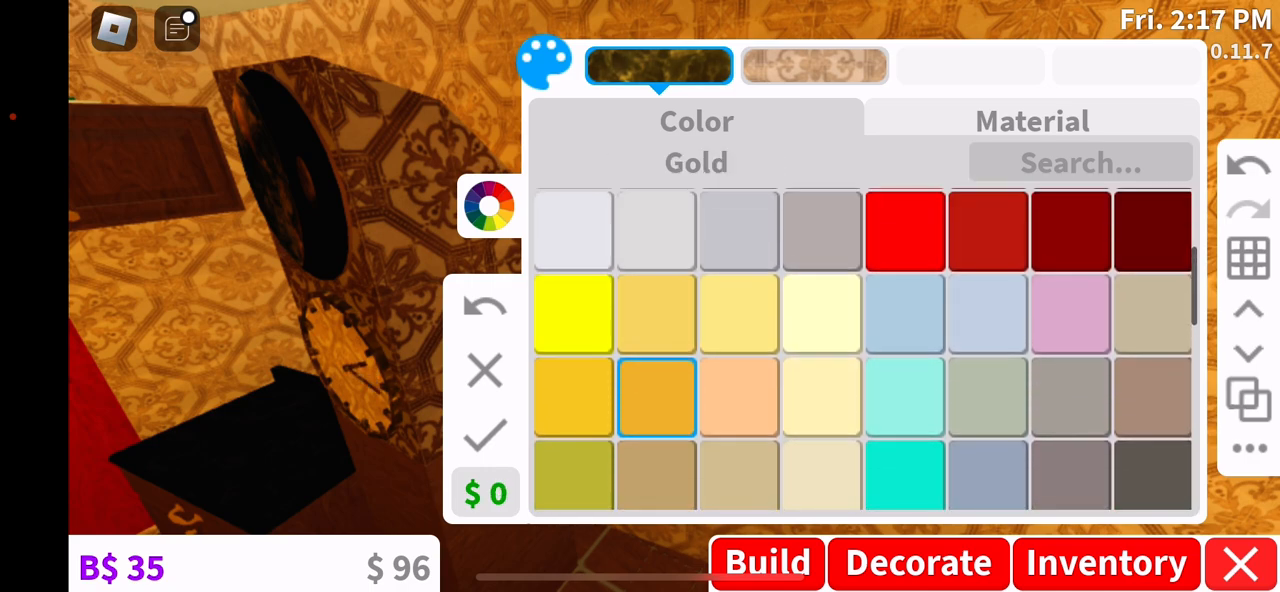
{"action": "left_click", "coordinate": [738, 395]}
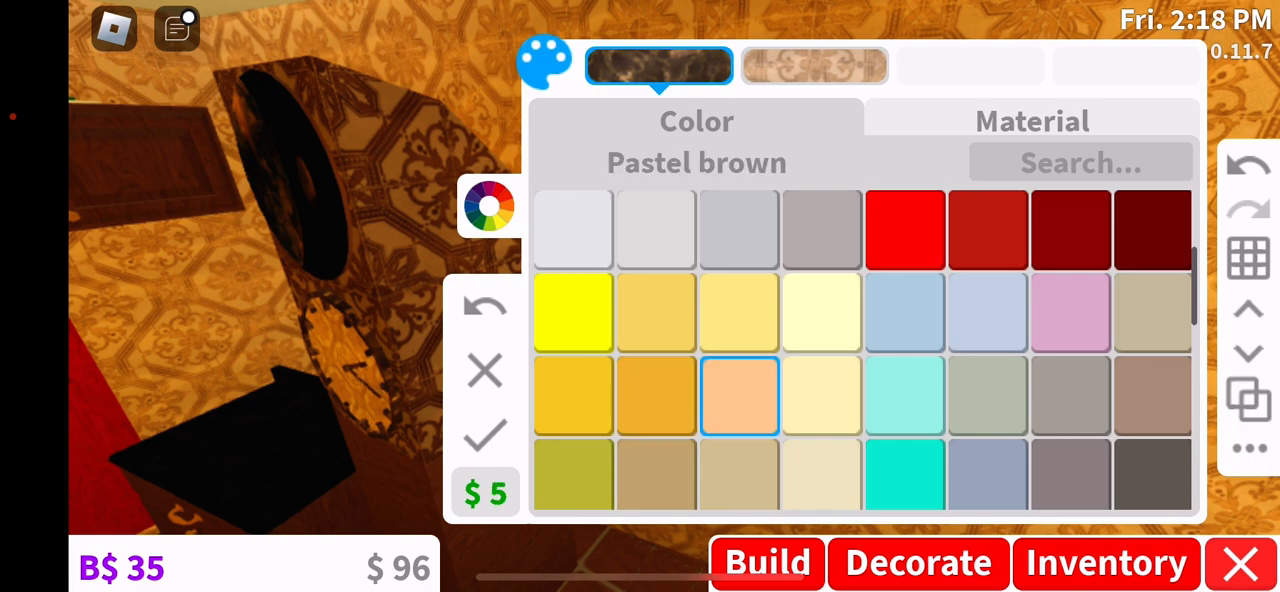
{"action": "left_click", "coordinate": [655, 473]}
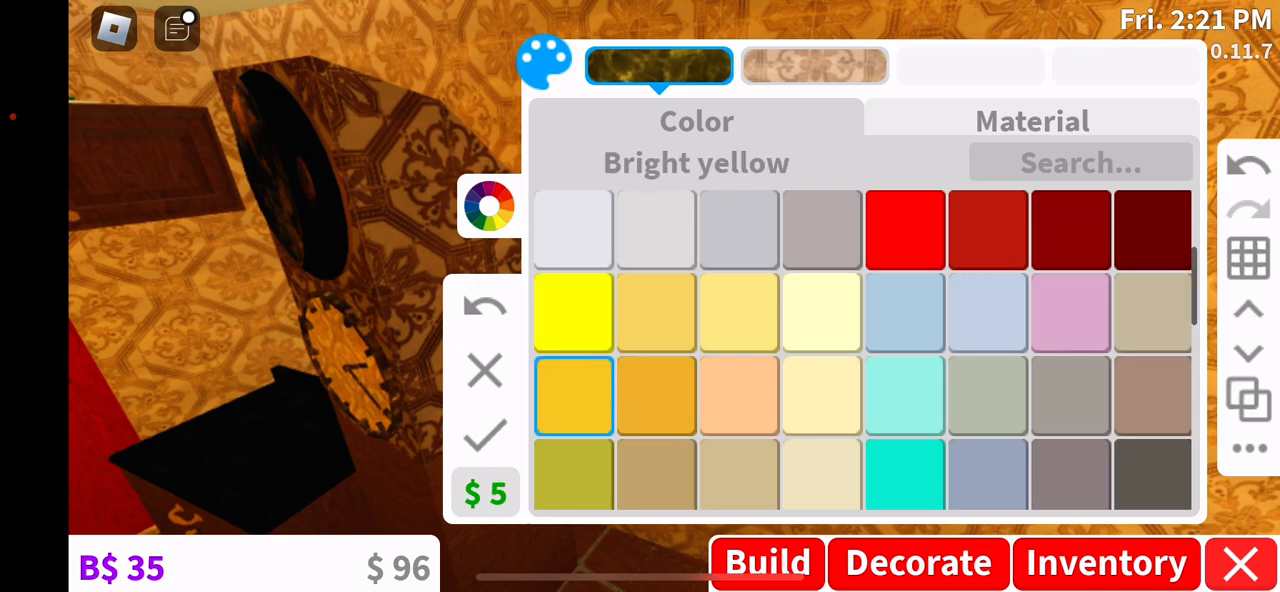
{"action": "left_click", "coordinate": [1031, 120]}
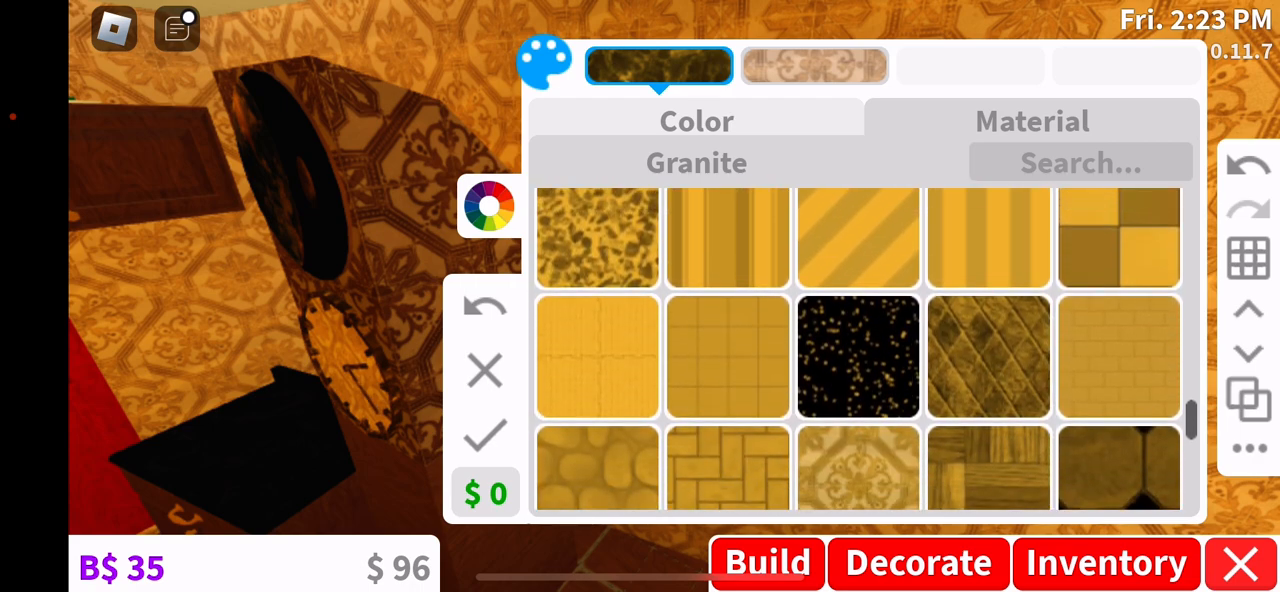
Preview Speckled Rubber and then Copper on the clock face
{"action": "left_click", "coordinate": [857, 356]}
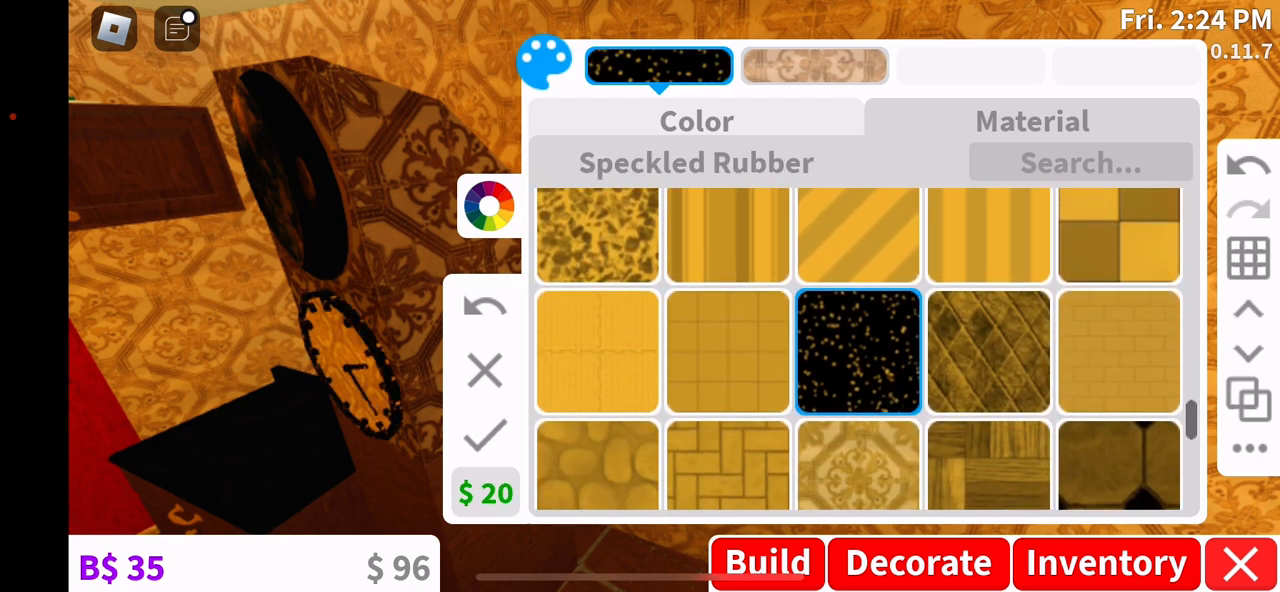
{"action": "left_click", "coordinate": [696, 120]}
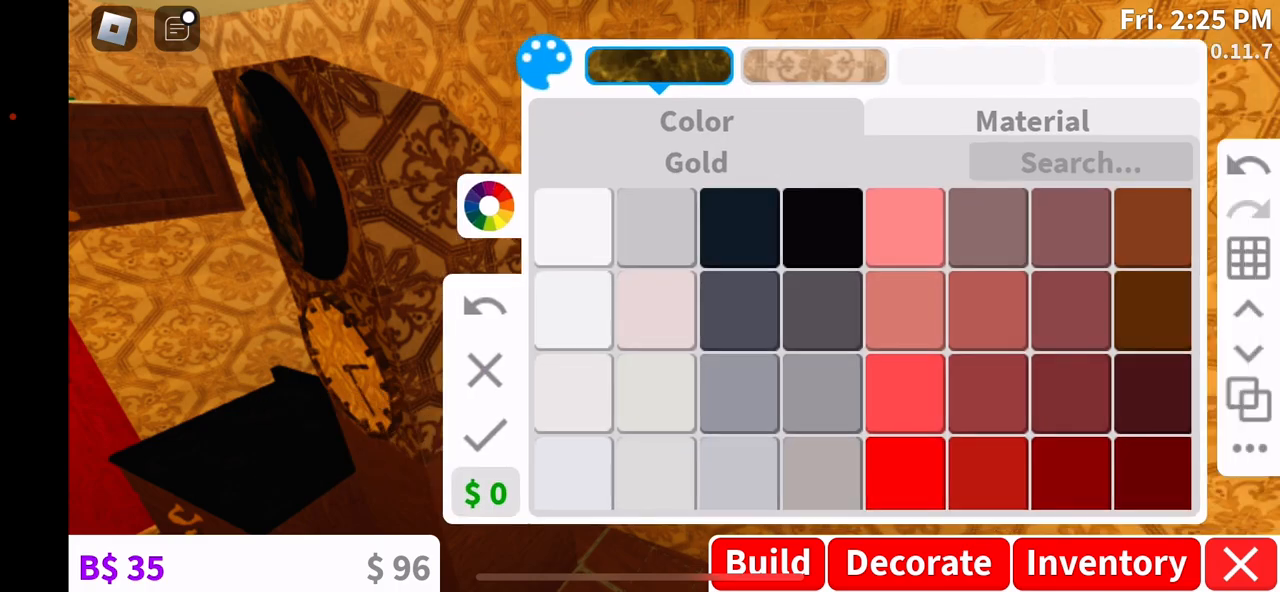
{"action": "left_click", "coordinate": [1069, 227]}
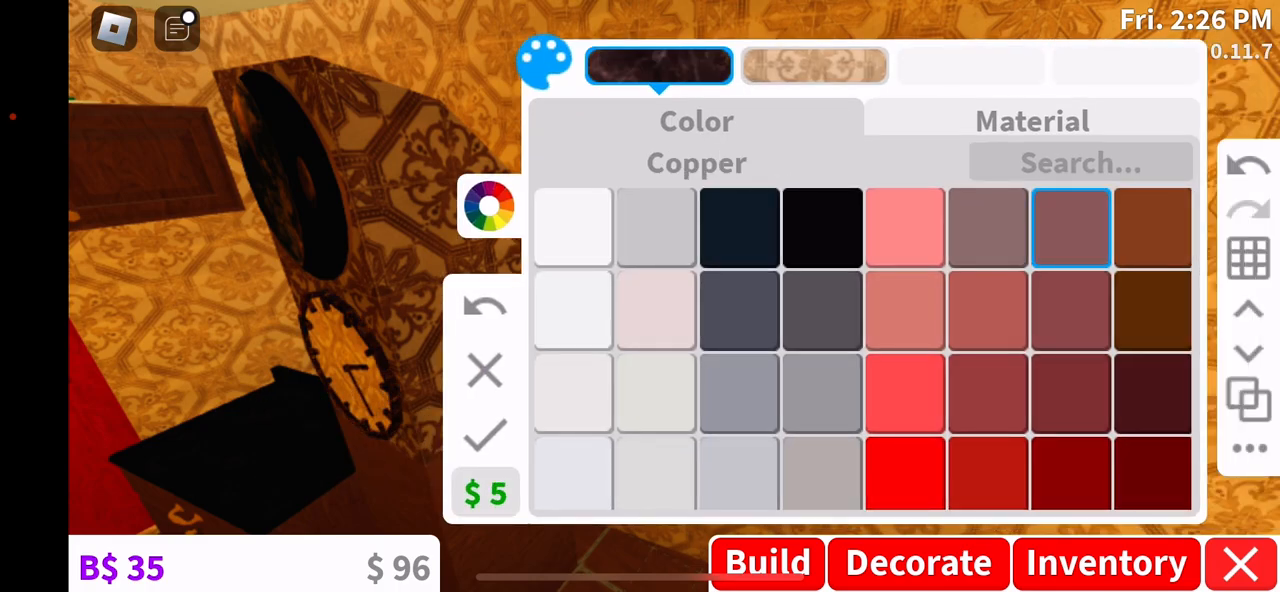
{"action": "left_click", "coordinate": [1031, 120]}
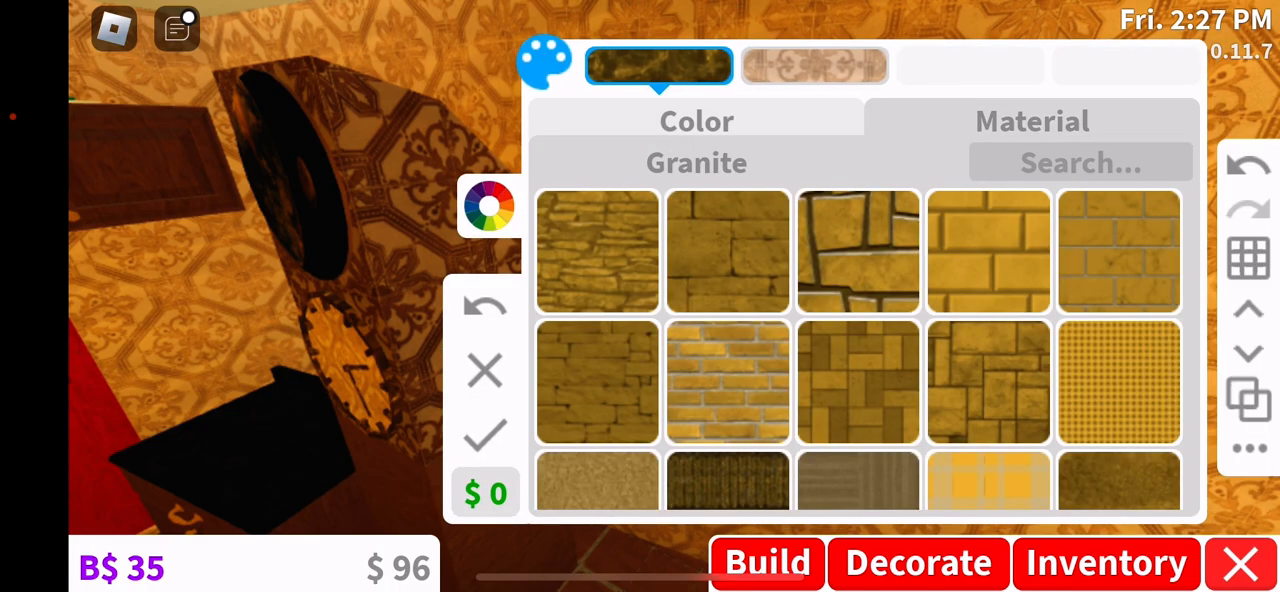
Apply gold Granite to the clock face and open its pastel brown second layer
{"action": "scroll", "scroll_direction": "down", "scroll_amount": 3}
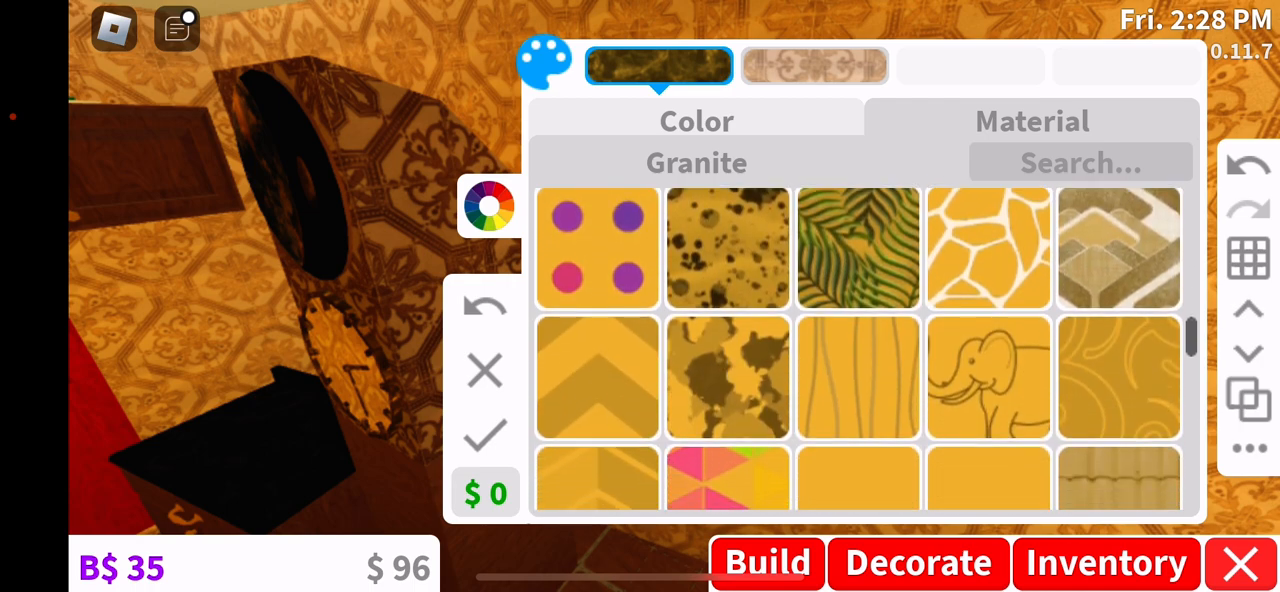
{"action": "scroll", "scroll_direction": "down", "scroll_amount": 3}
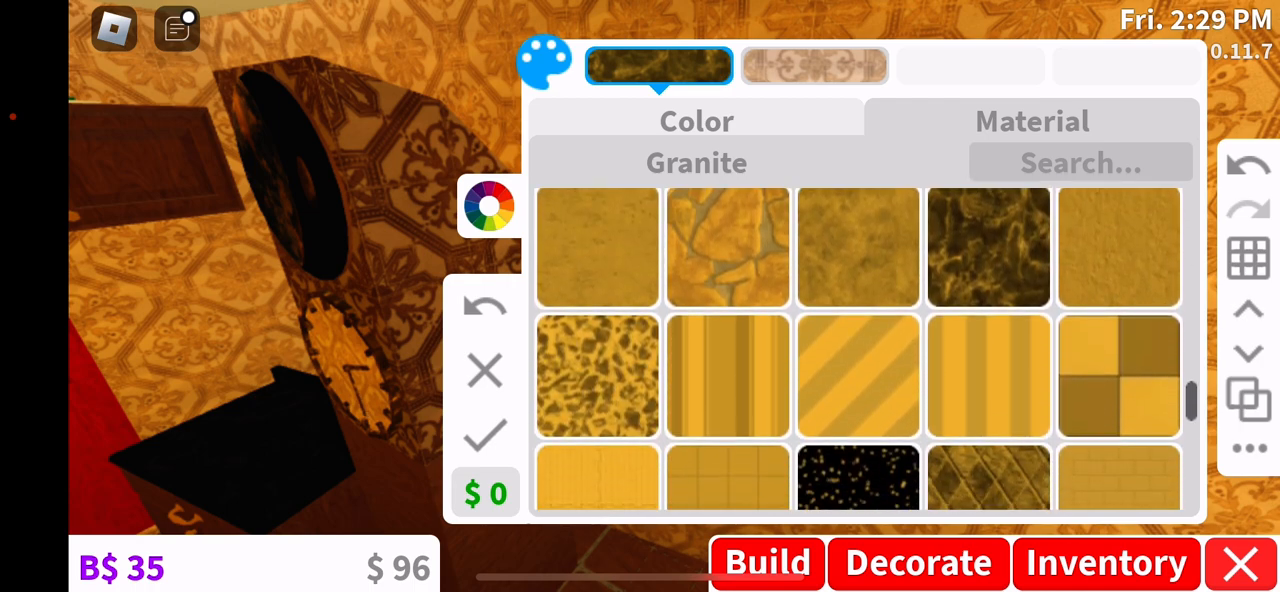
{"action": "left_click", "coordinate": [988, 247]}
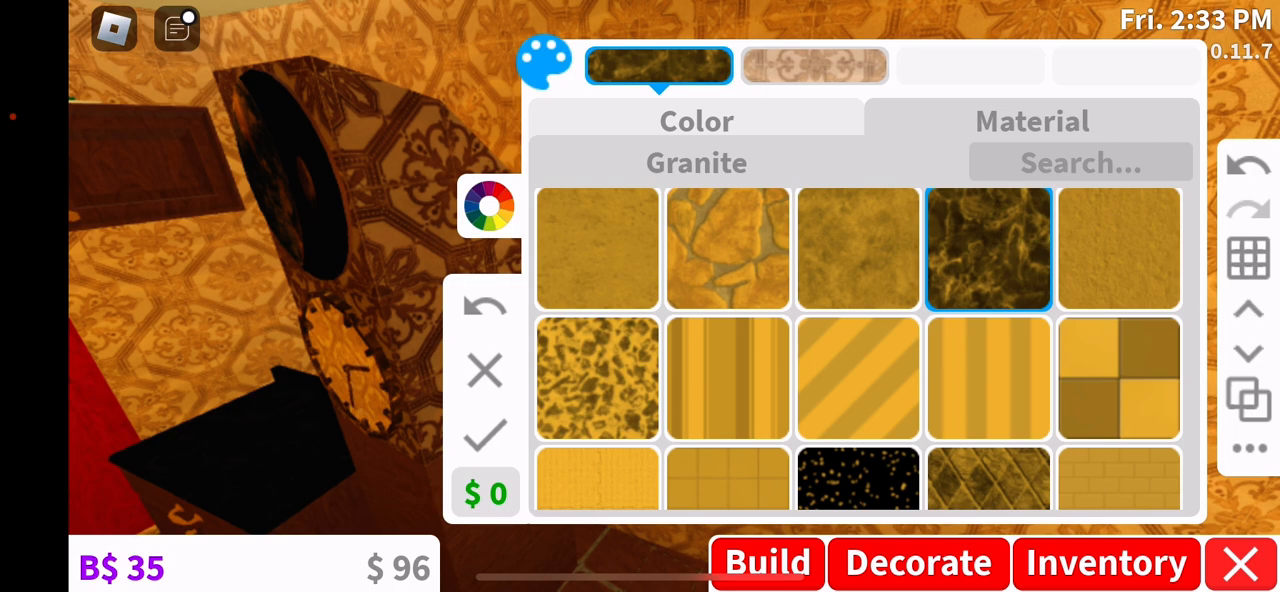
{"action": "left_click", "coordinate": [813, 65]}
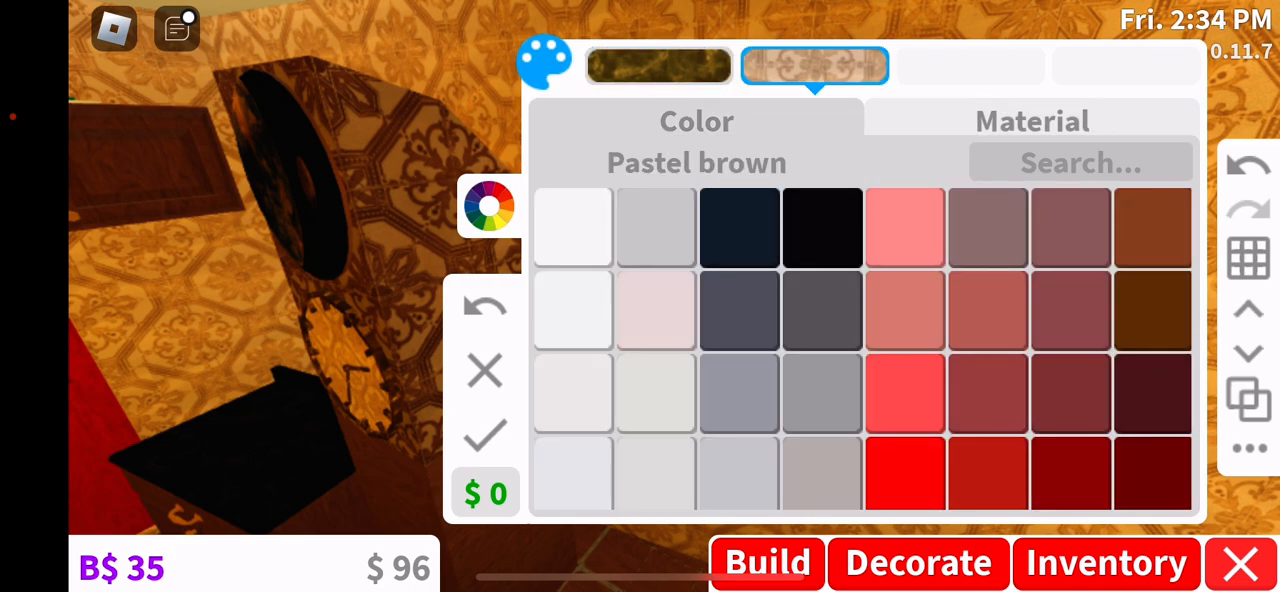